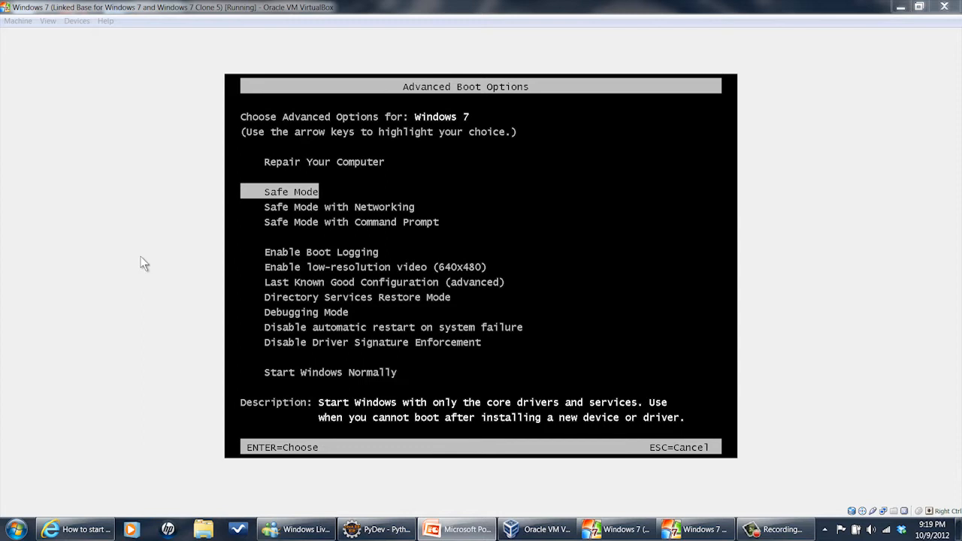
mouse_move(471, 235)
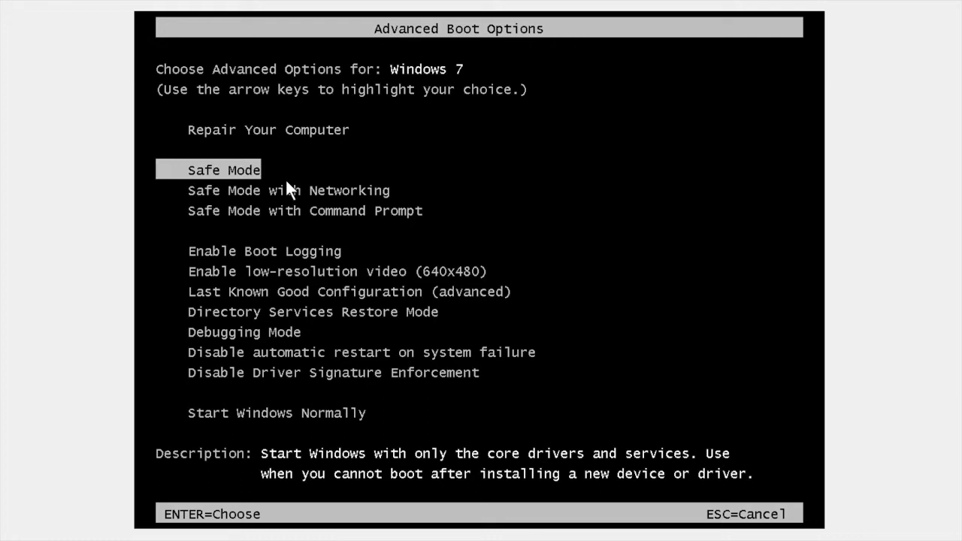
mouse_move(293, 198)
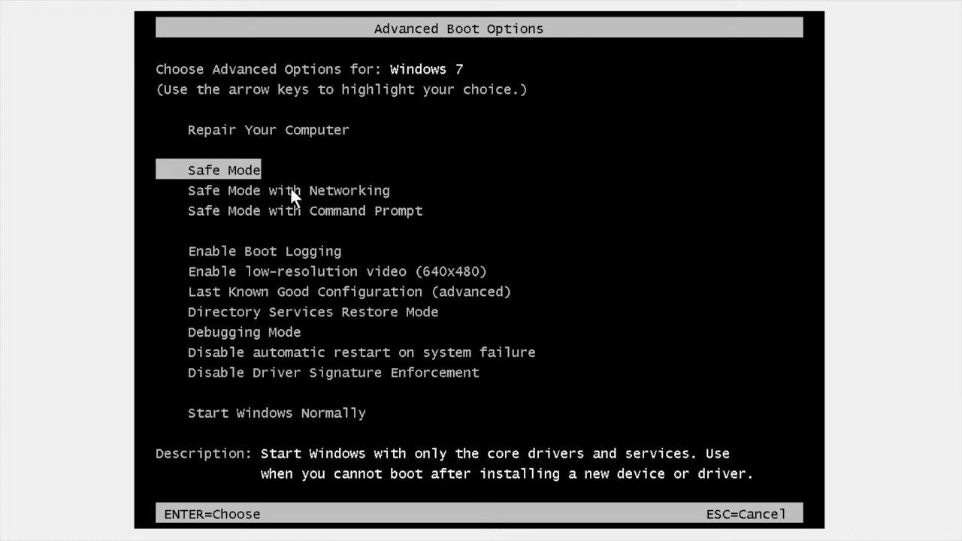
mouse_move(81, 185)
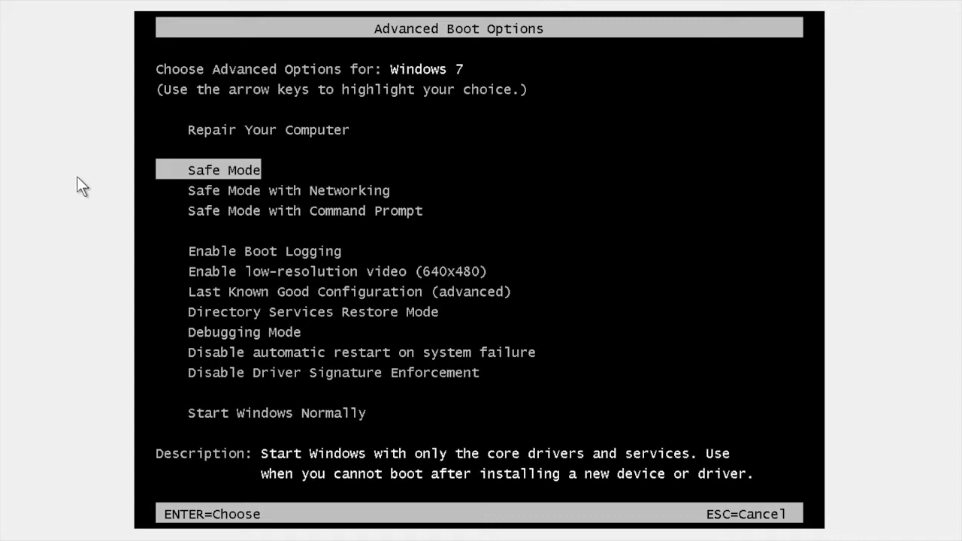
mouse_move(377, 254)
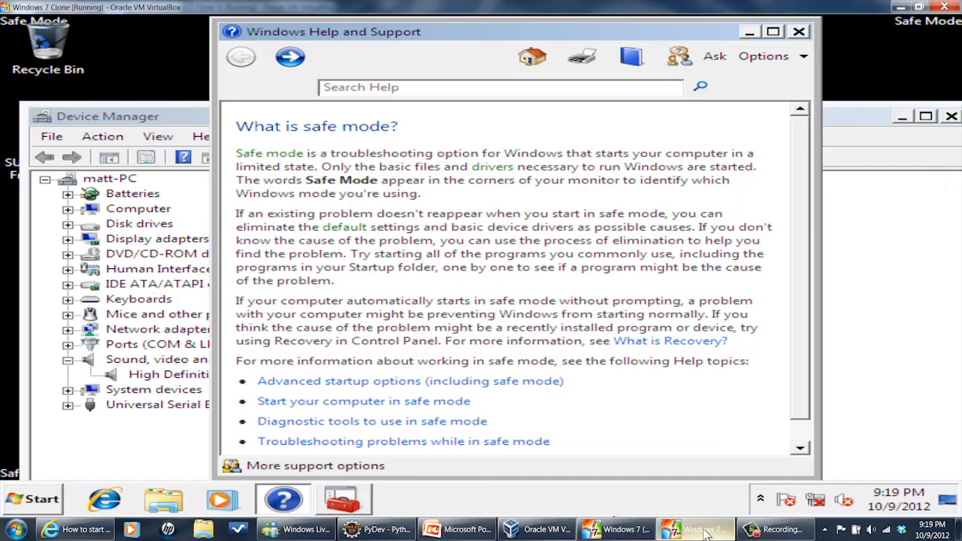
mouse_move(456, 263)
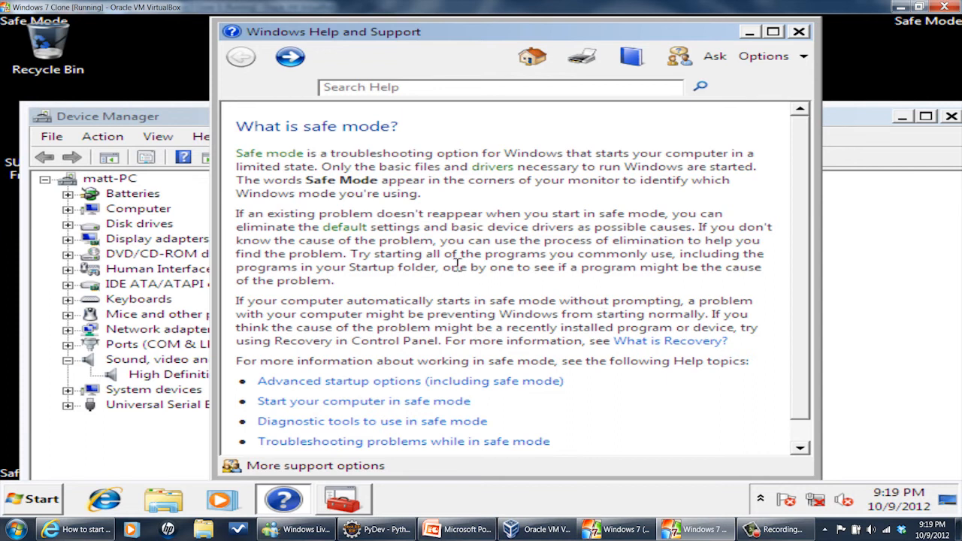
mouse_move(598, 233)
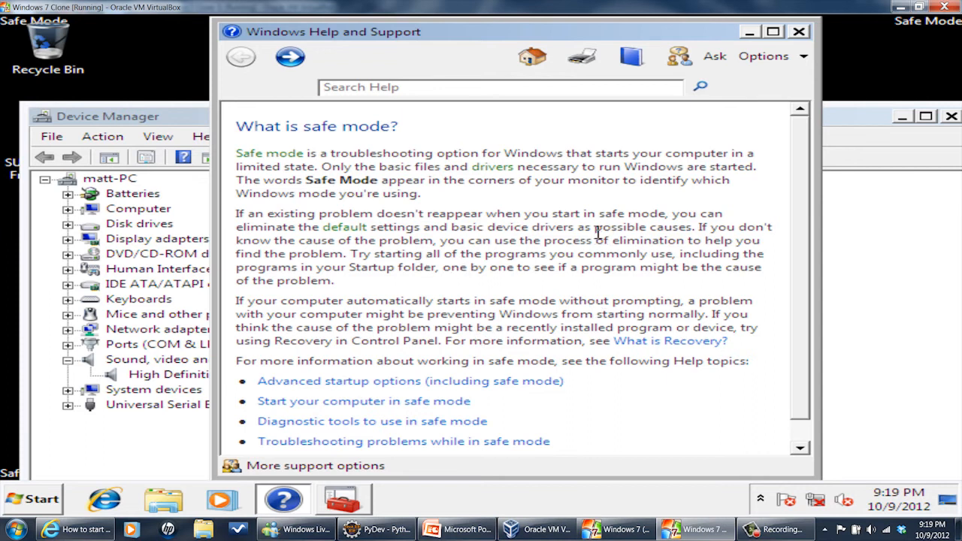
mouse_move(451, 180)
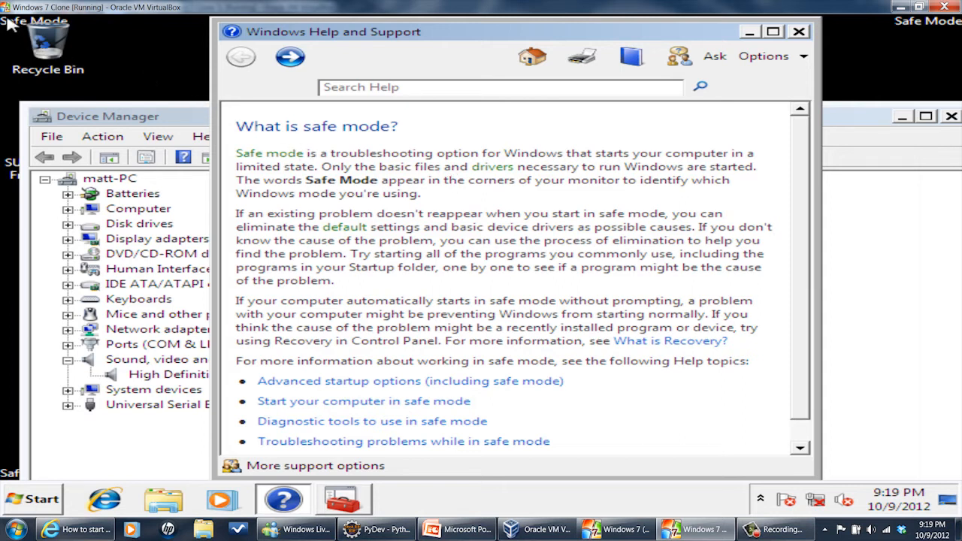
mouse_move(194, 314)
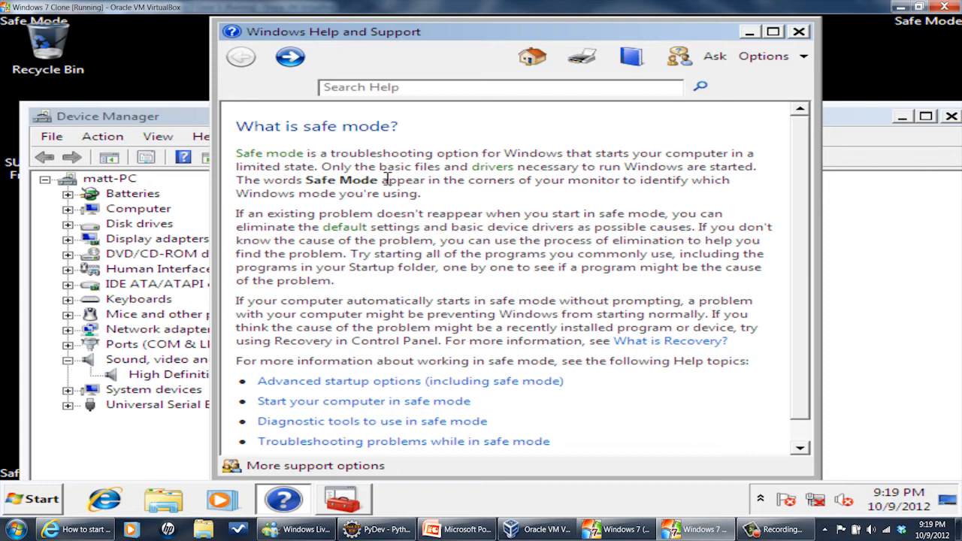
mouse_move(314, 145)
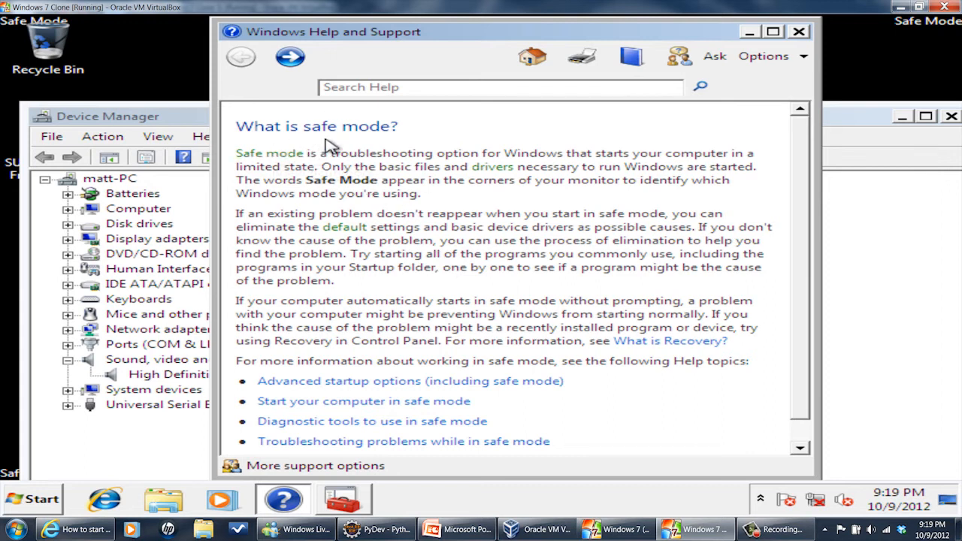
mouse_move(379, 60)
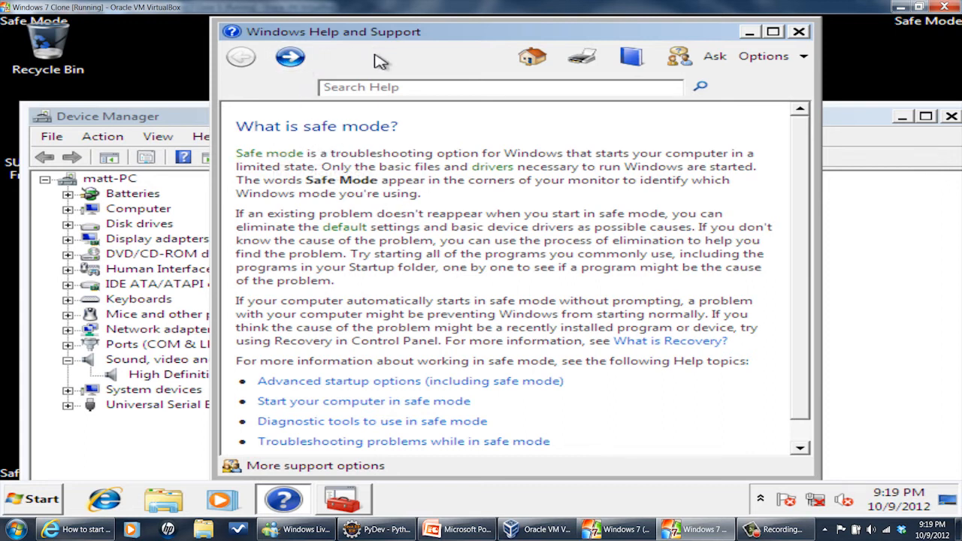
mouse_move(352, 173)
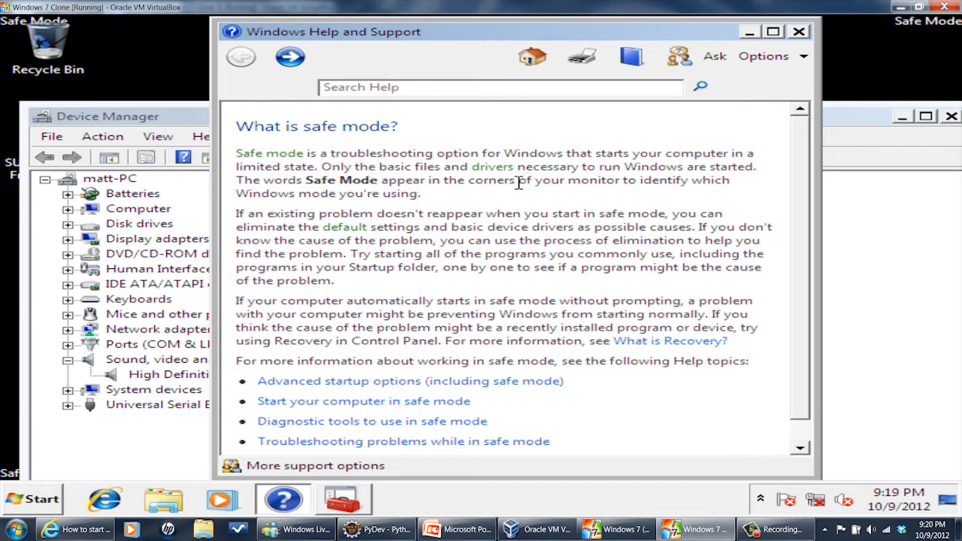
mouse_move(193, 126)
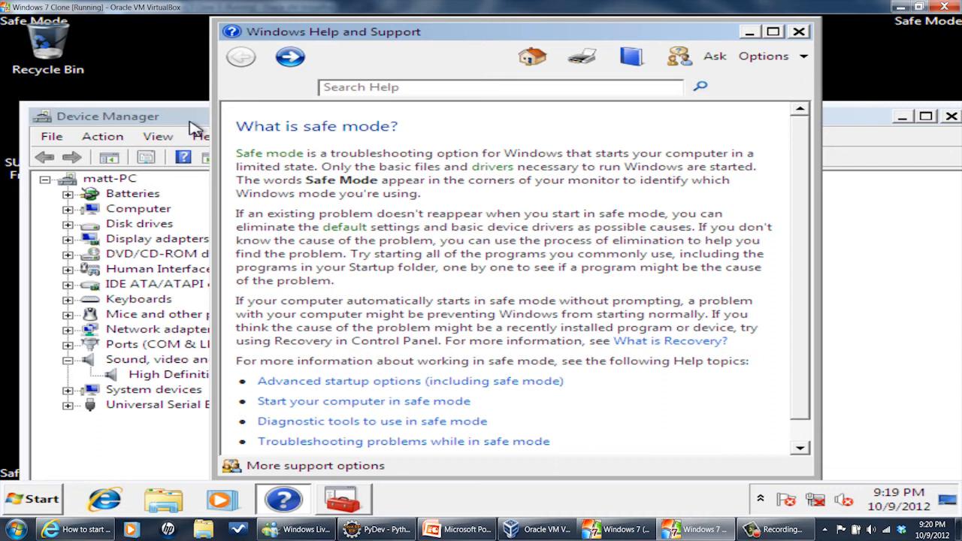
mouse_move(197, 119)
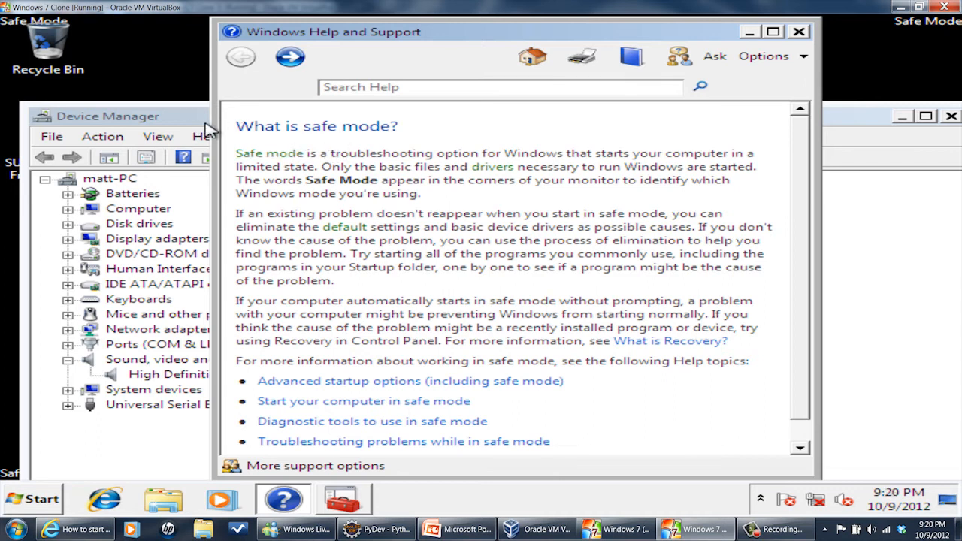
Step: Bring Device Manager forward and open the High Definition Audio Device's properties
click(131, 116)
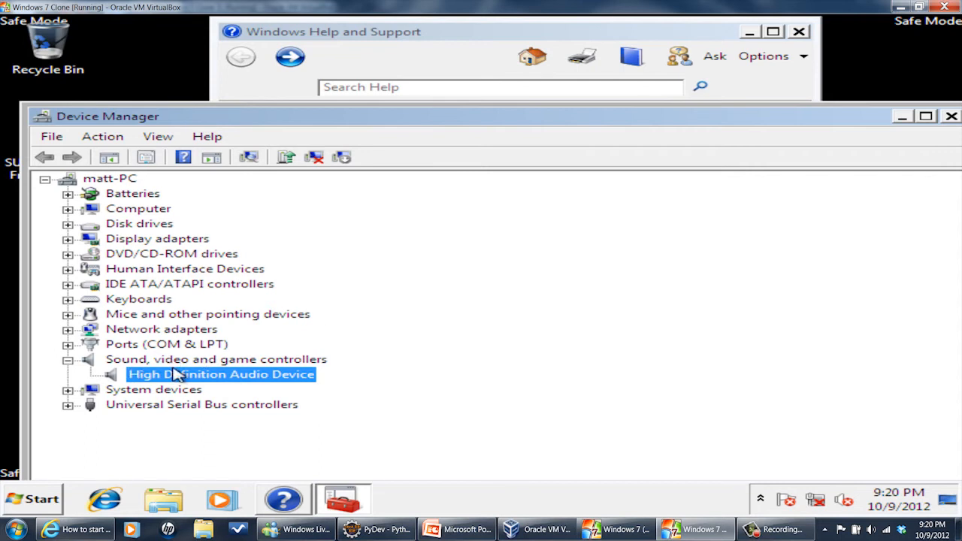
double_click(222, 374)
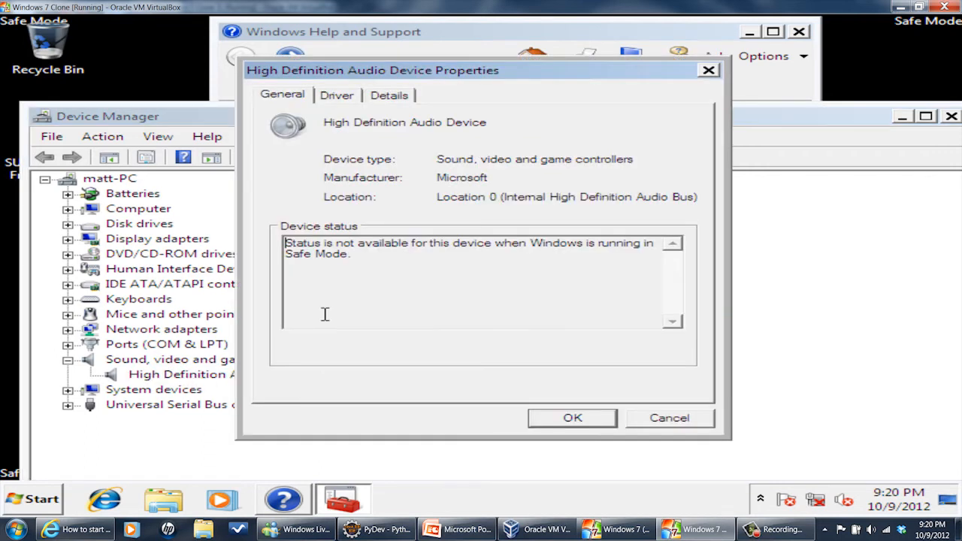
mouse_move(400, 273)
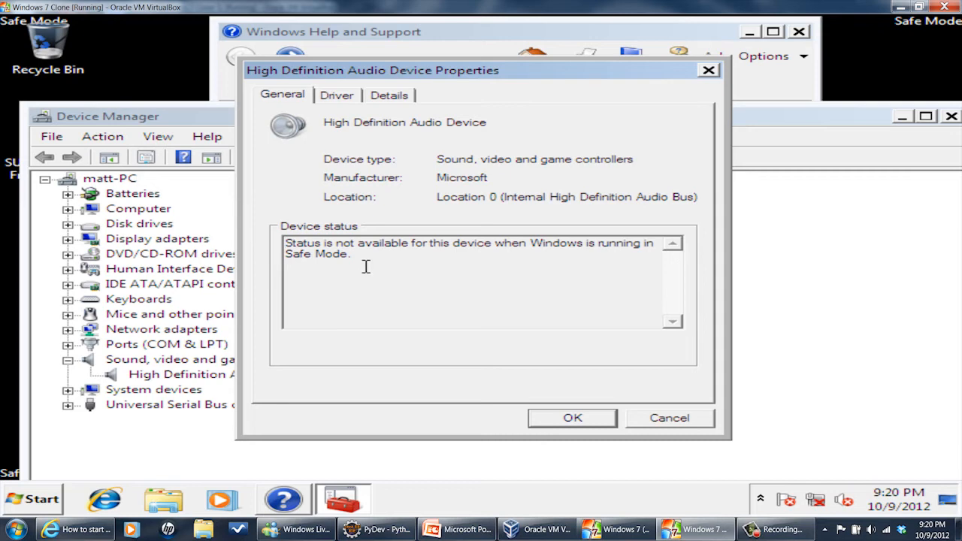
Step: Show the Driver tab: Microsoft driver version 6.1.7600.16385, dated 7/13/2009
click(337, 94)
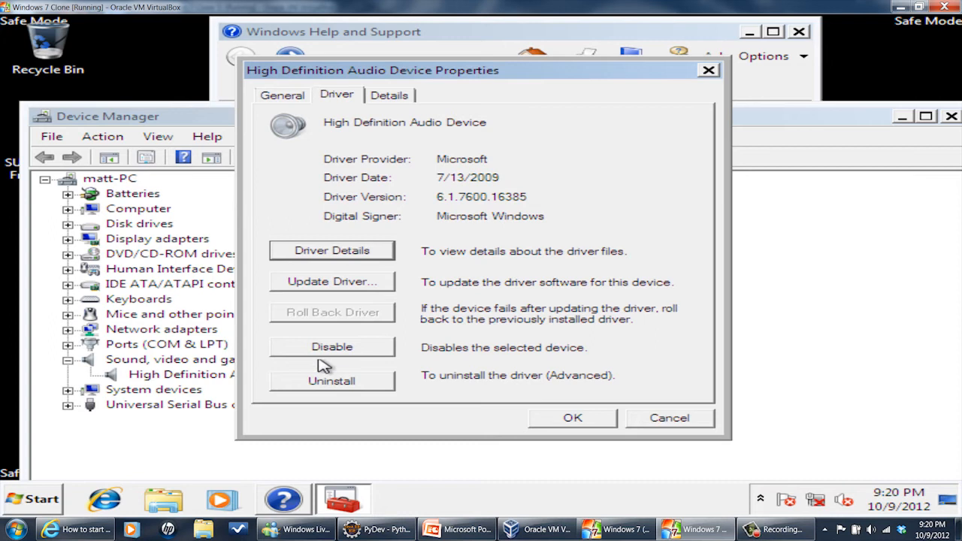
mouse_move(347, 357)
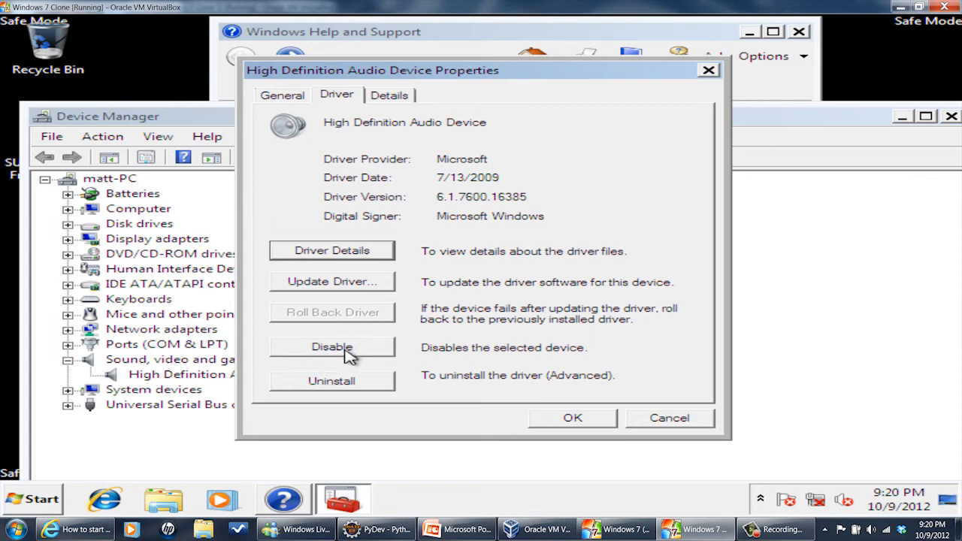
mouse_move(348, 365)
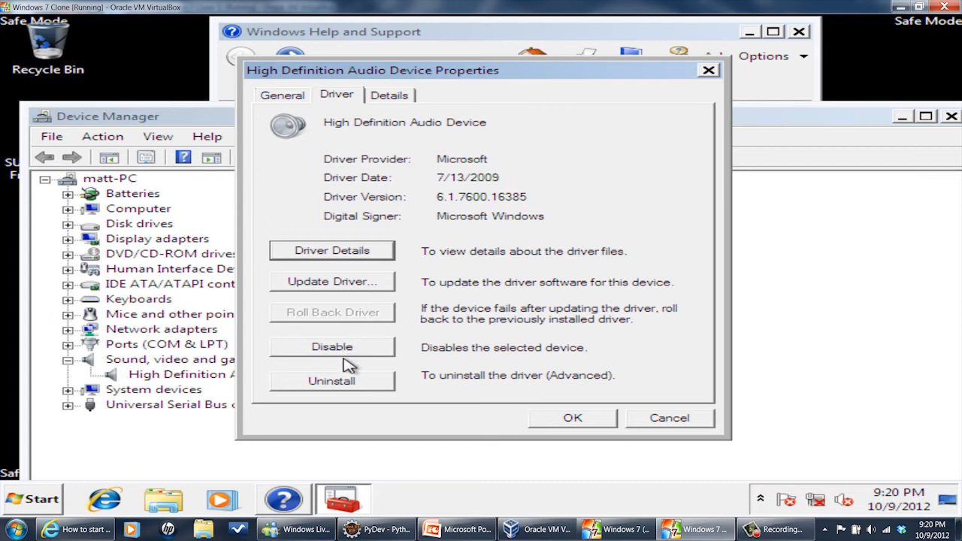
mouse_move(395, 341)
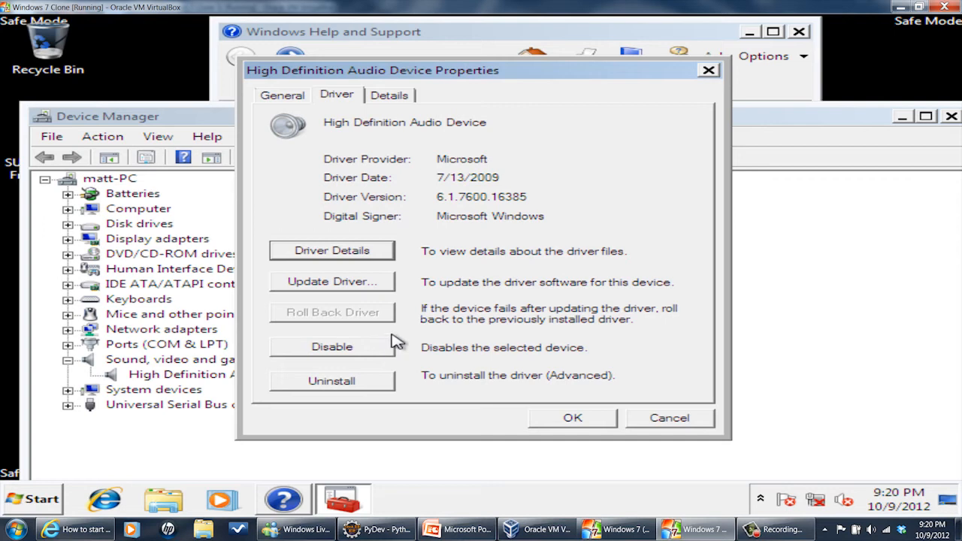
mouse_move(388, 334)
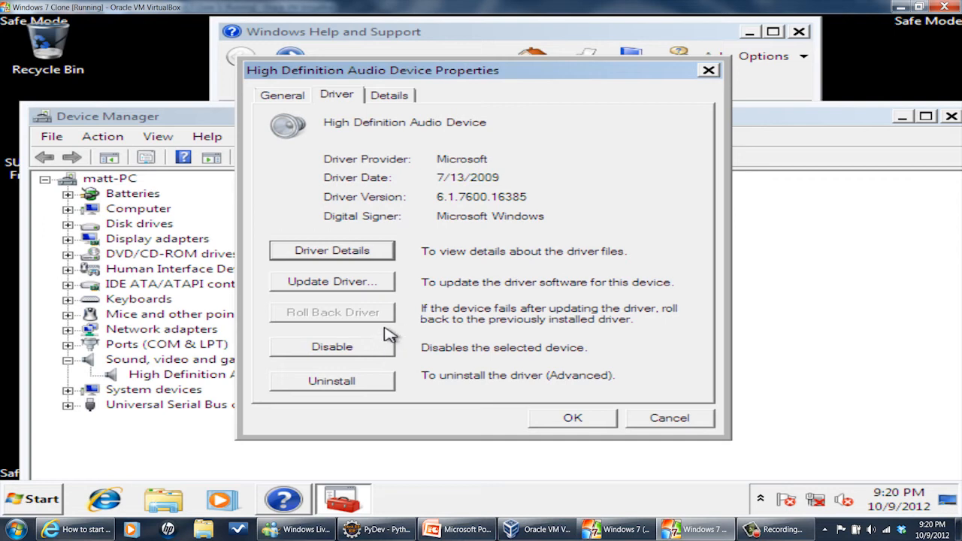